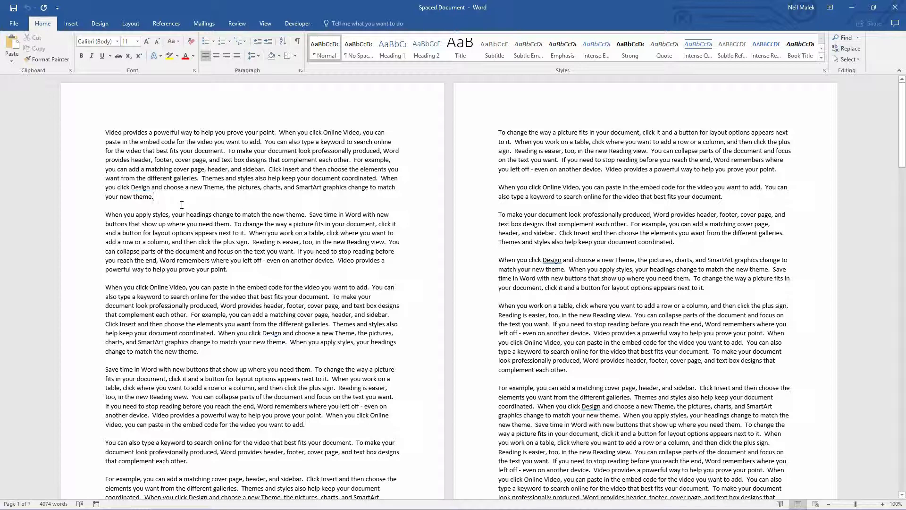
mouse_move(179, 207)
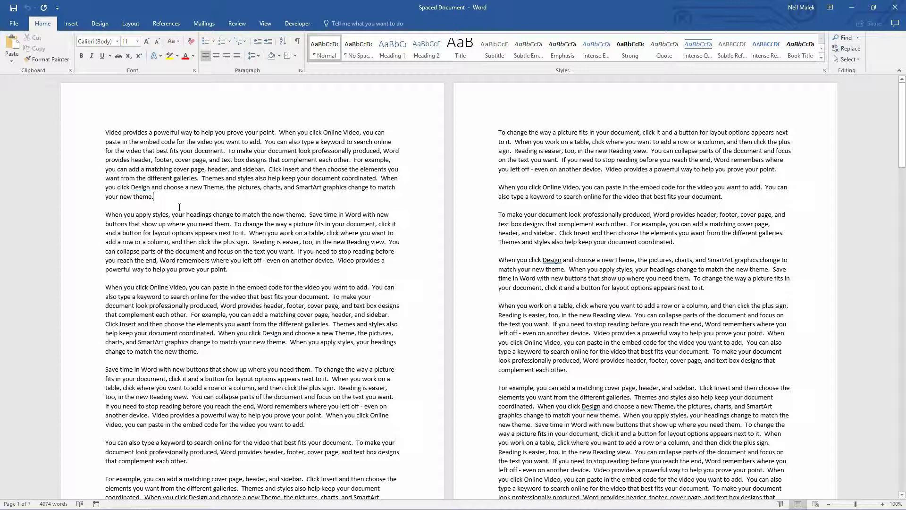
Step: Place the cursor at the end of the first paragraph and show the Developer tools
click(154, 196)
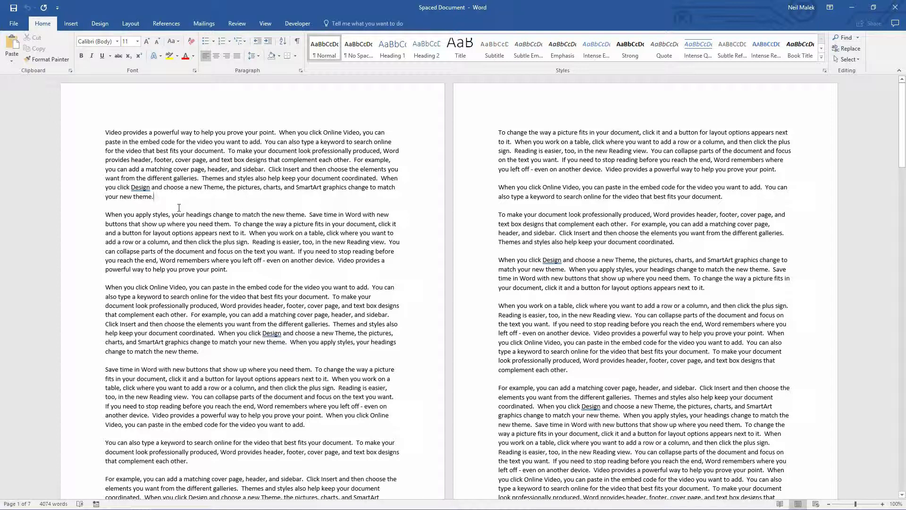
click(297, 23)
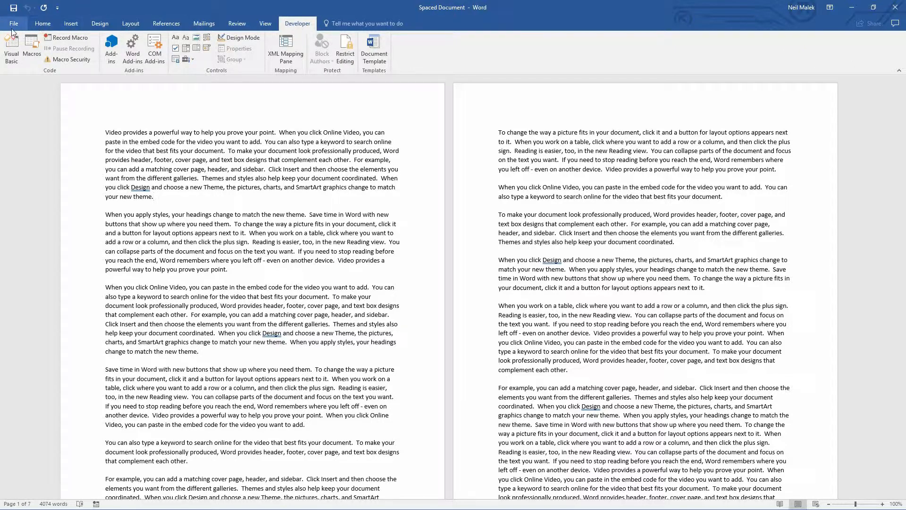
click(12, 23)
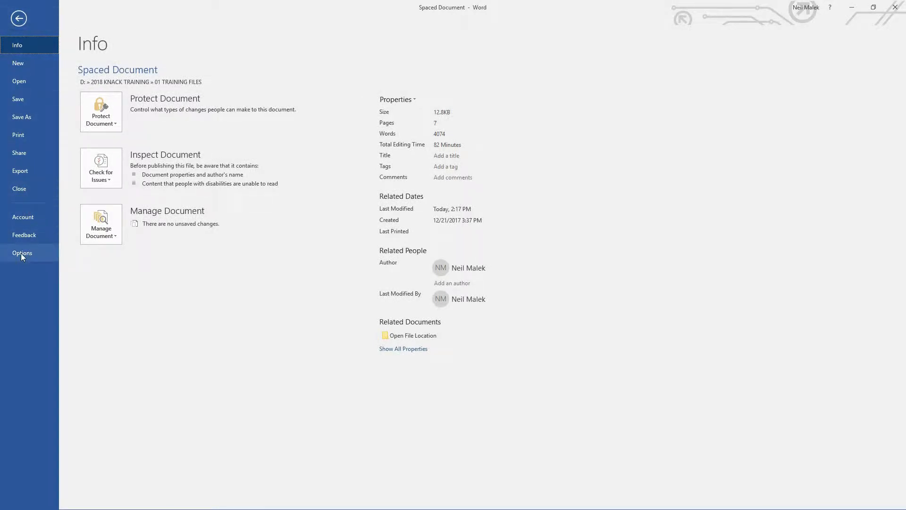
click(21, 253)
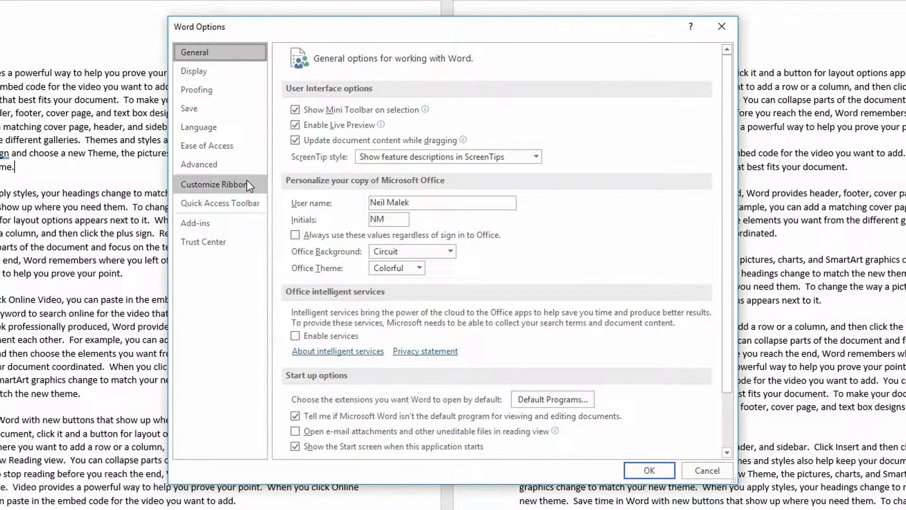
click(215, 184)
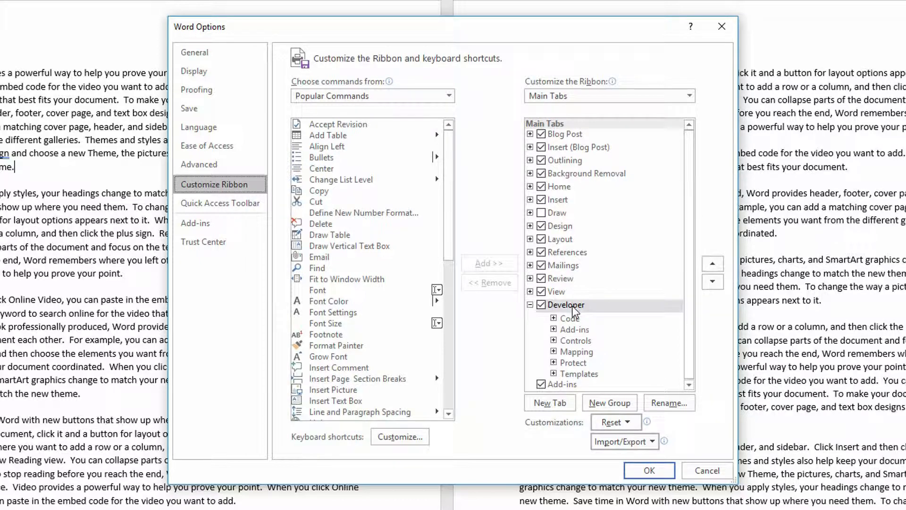
click(568, 305)
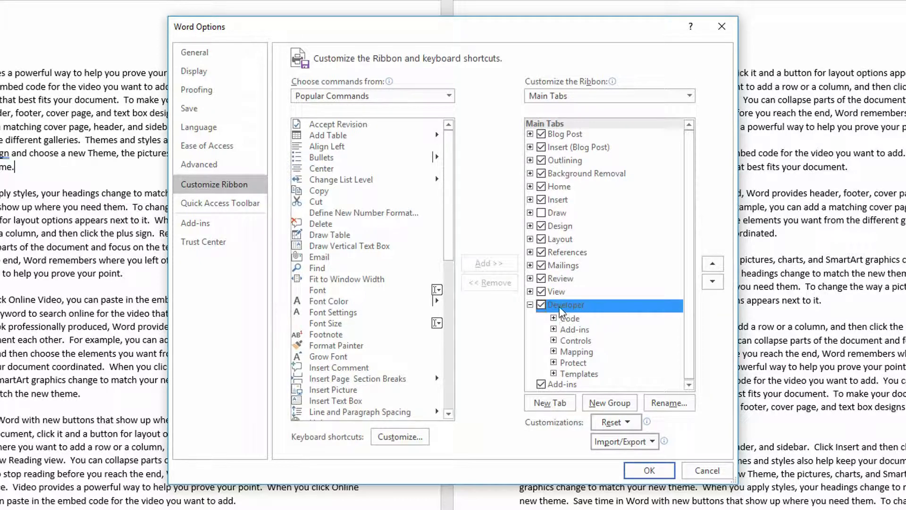
mouse_move(583, 305)
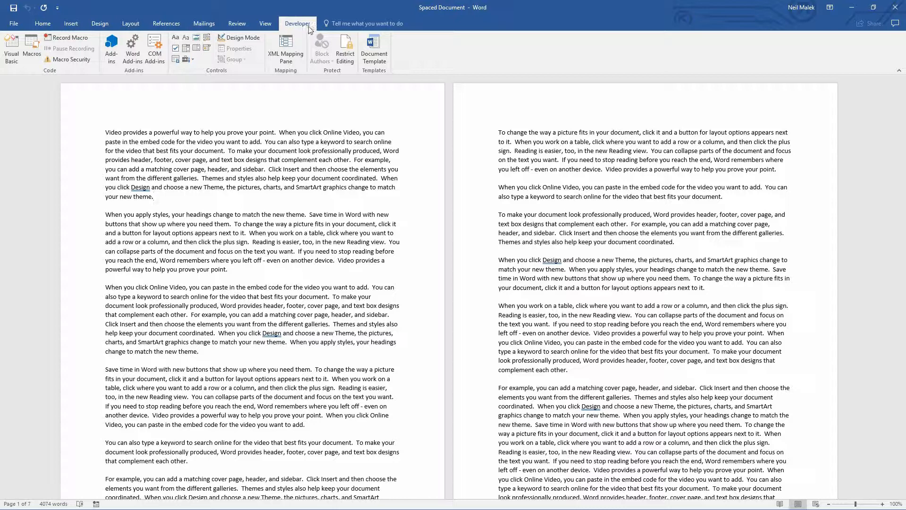
Step: Start a new recorded macro named RemoveSpacing and choose to assign it a keyboard shortcut
click(153, 196)
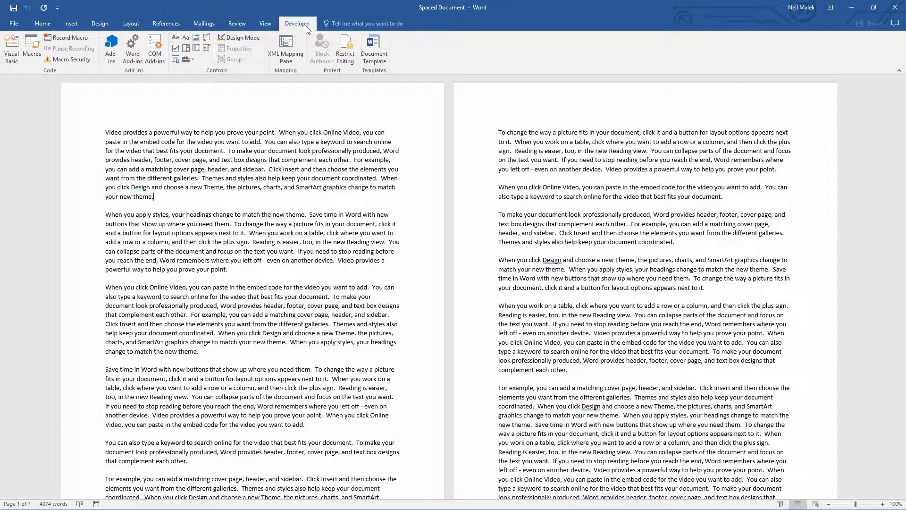
mouse_move(69, 38)
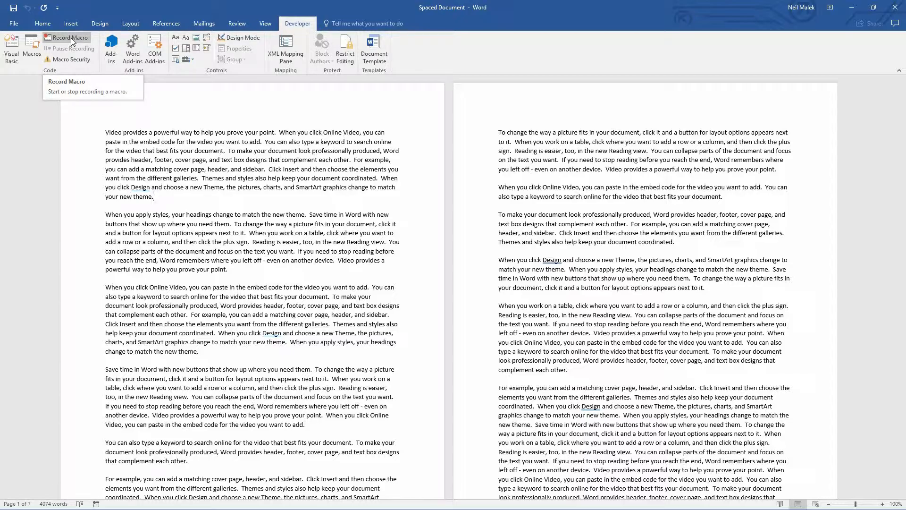
click(67, 38)
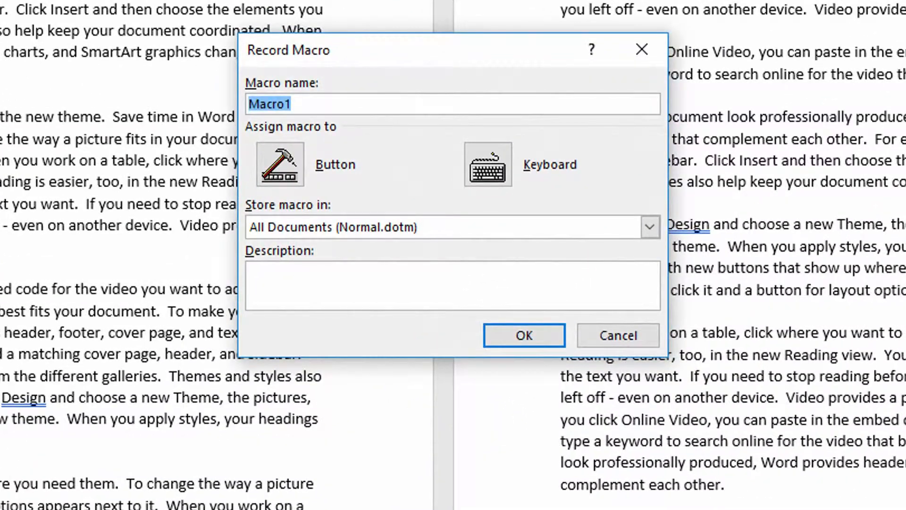
text(Remov)
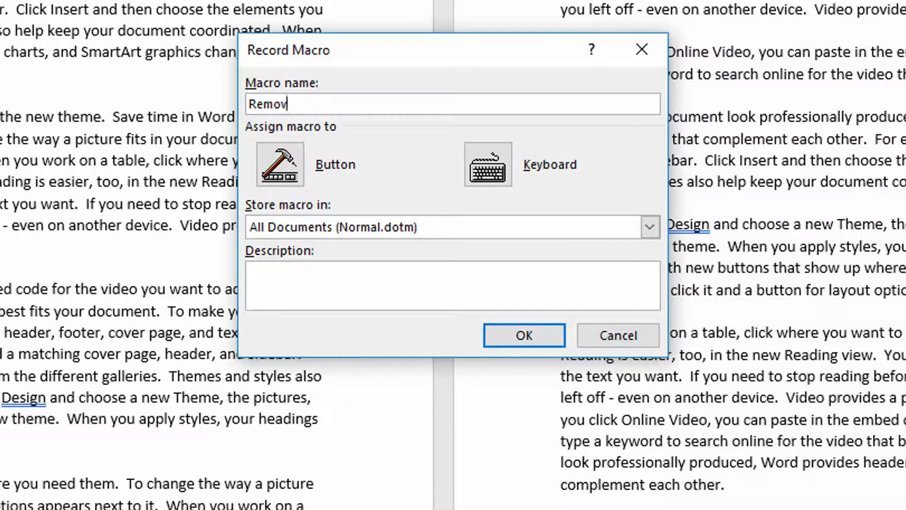
text(eS)
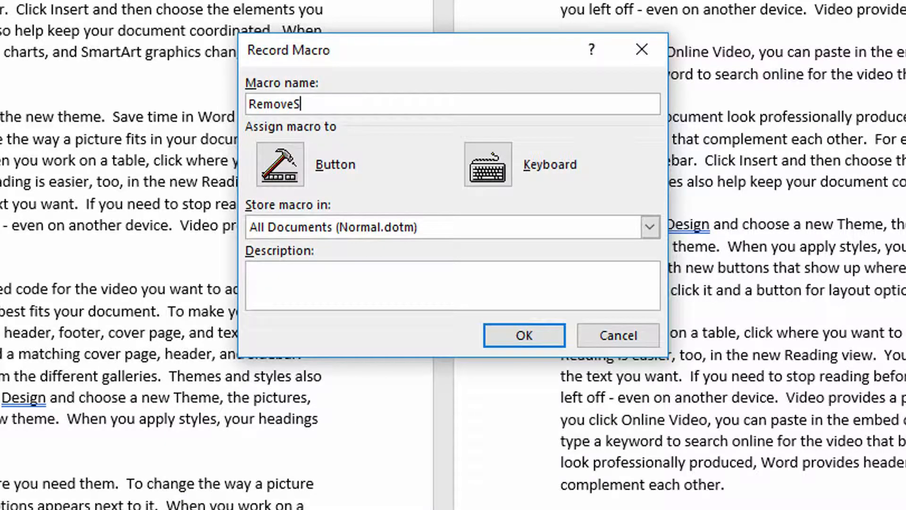
text(pacing)
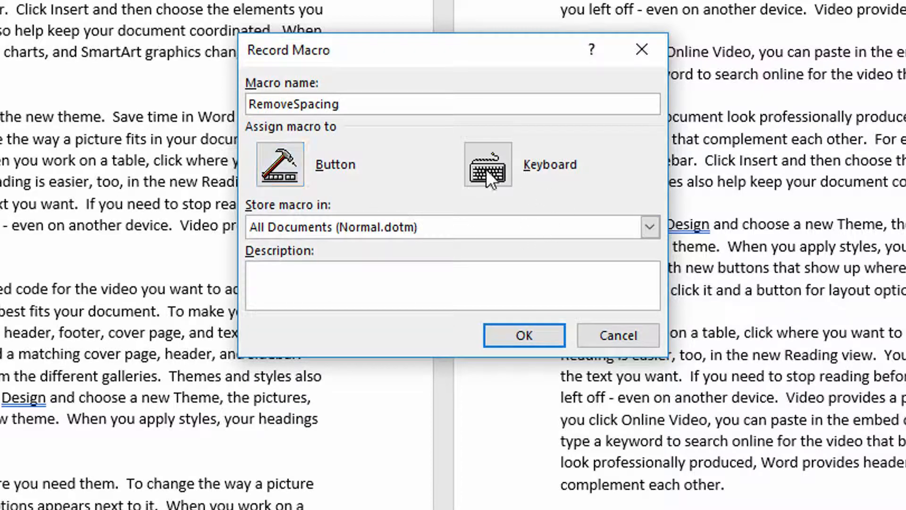
click(487, 164)
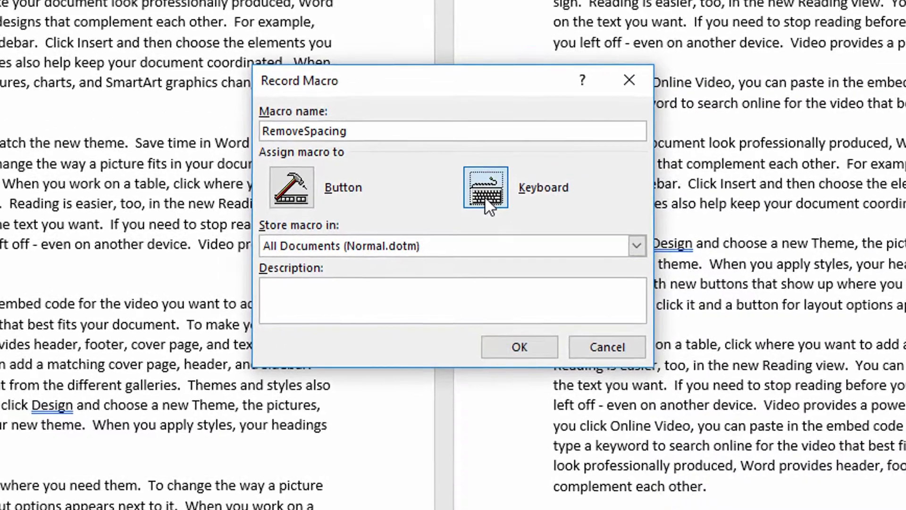
Step: Assign the Alt+R shortcut to RemoveSpacing, saved in the Normal template
click(485, 187)
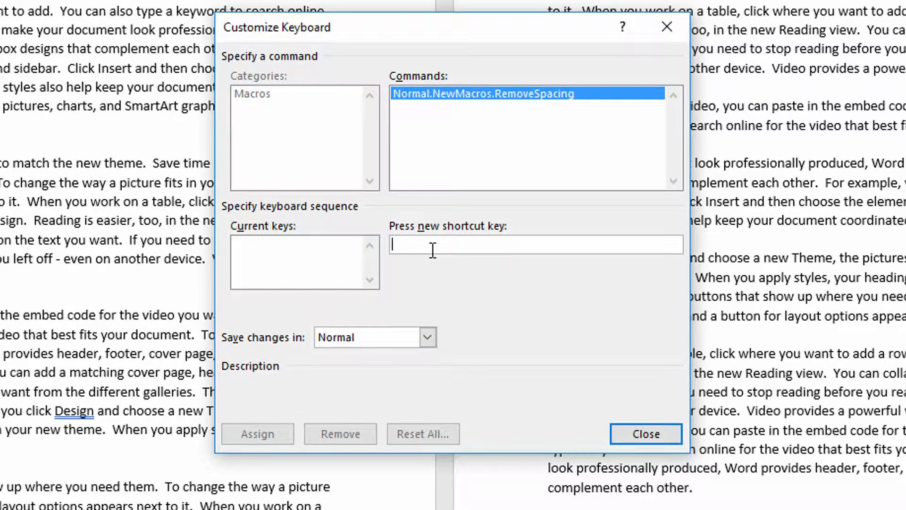
mouse_move(454, 260)
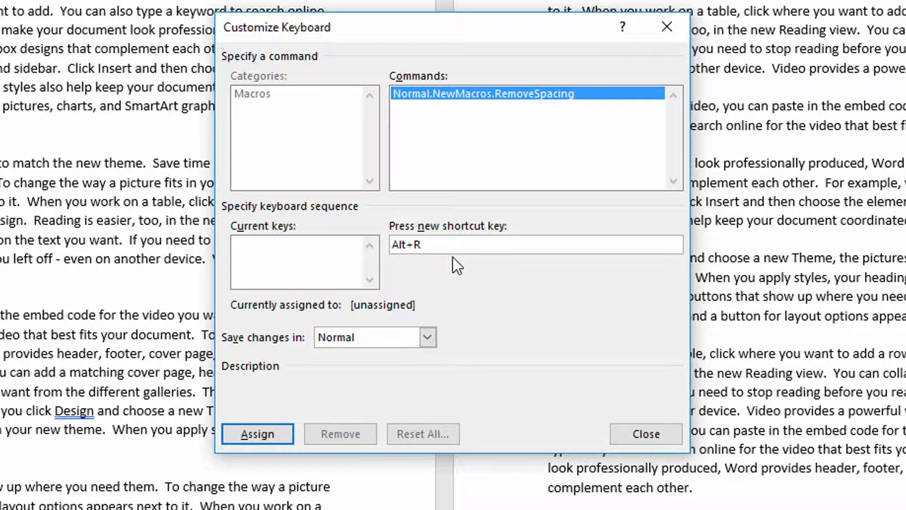
mouse_move(373, 328)
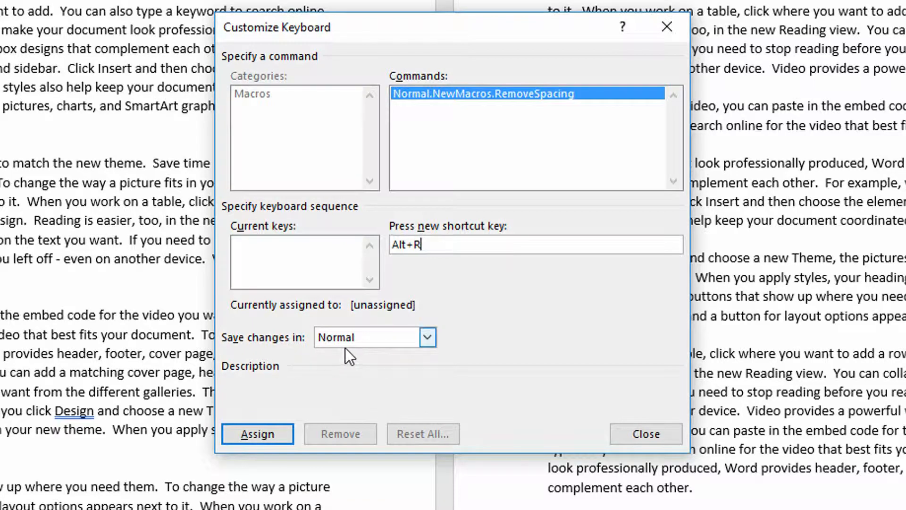
mouse_move(353, 354)
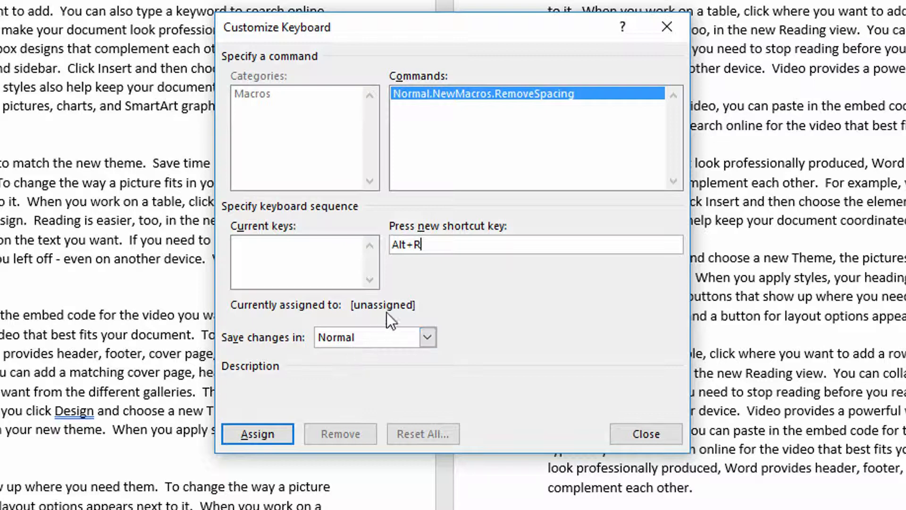
mouse_move(395, 324)
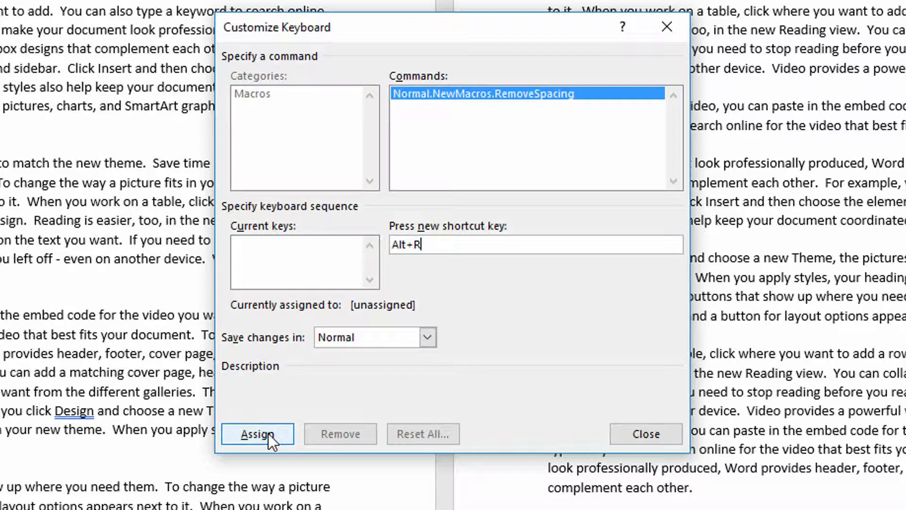
click(257, 433)
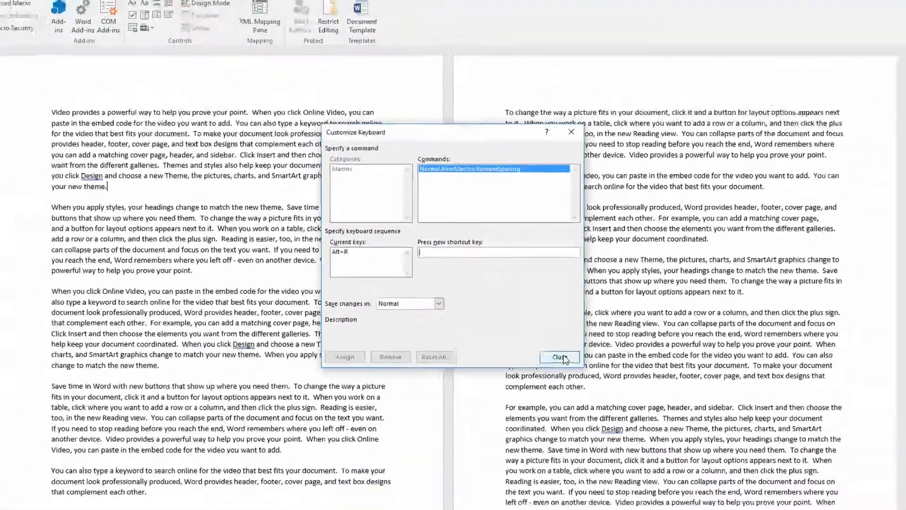
Step: Begin recording and bring up Find and Replace on the Replace tab
click(557, 356)
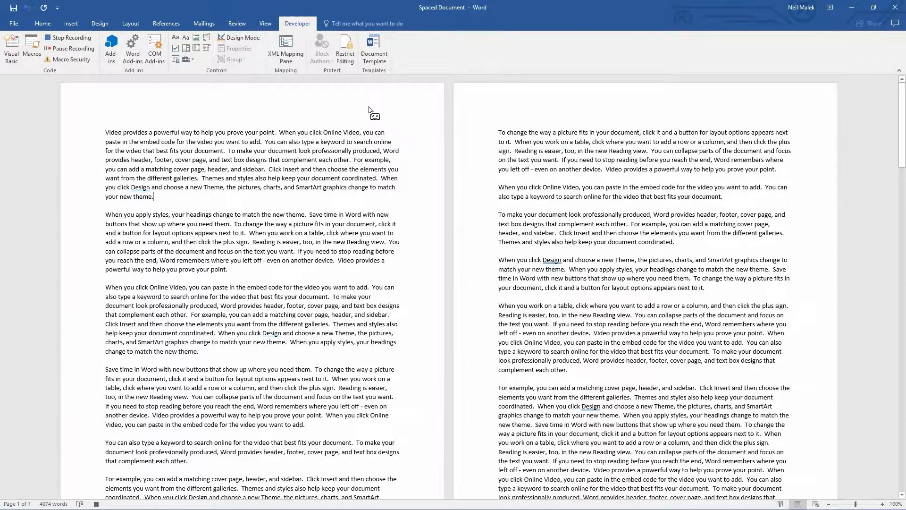
mouse_move(266, 105)
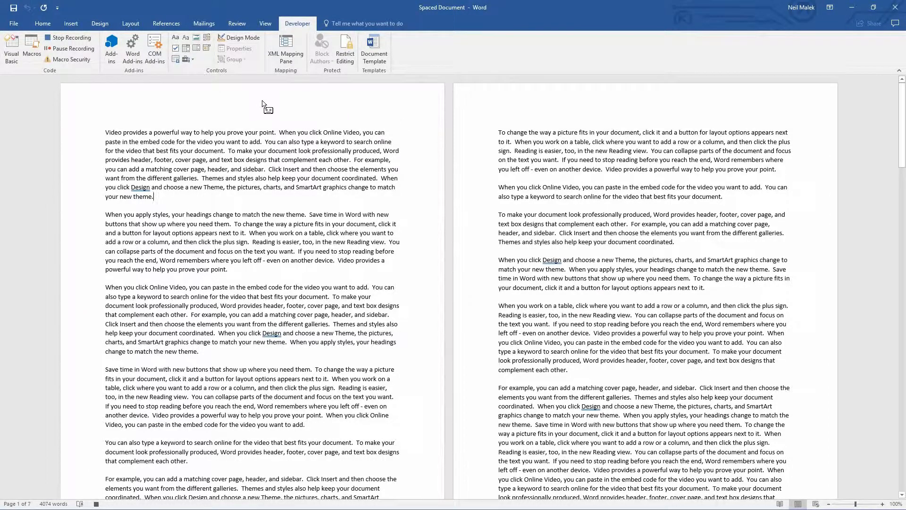
mouse_move(327, 109)
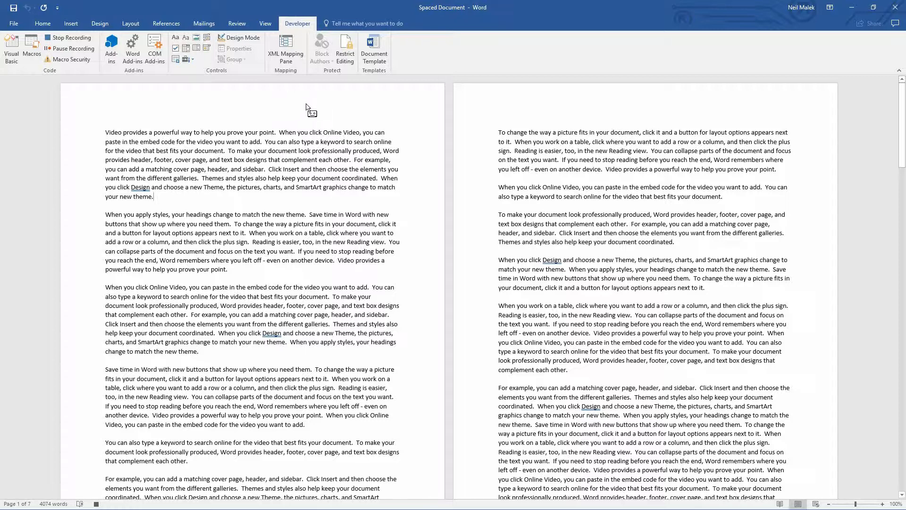
mouse_move(287, 108)
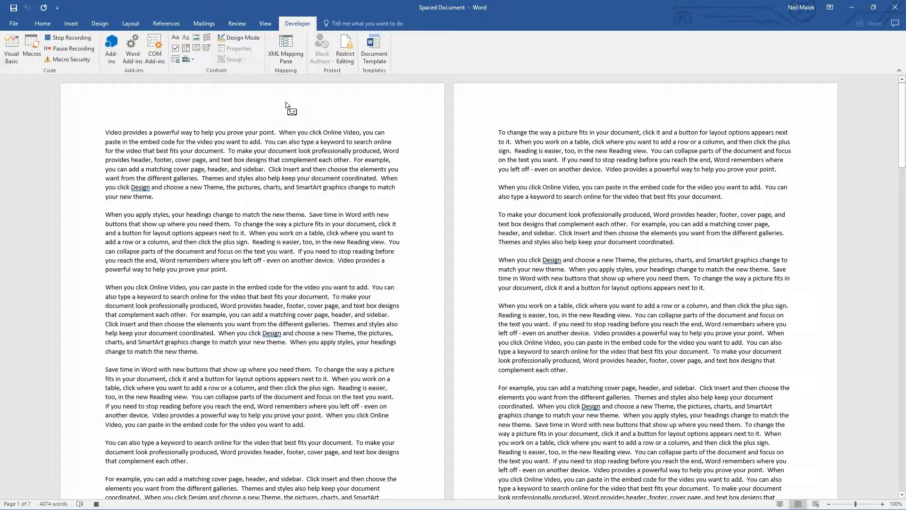
mouse_move(68, 38)
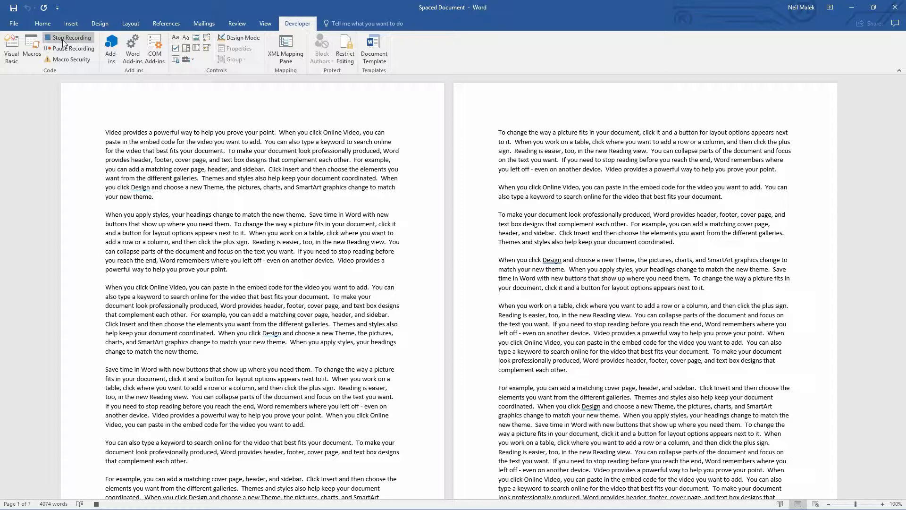
mouse_move(67, 36)
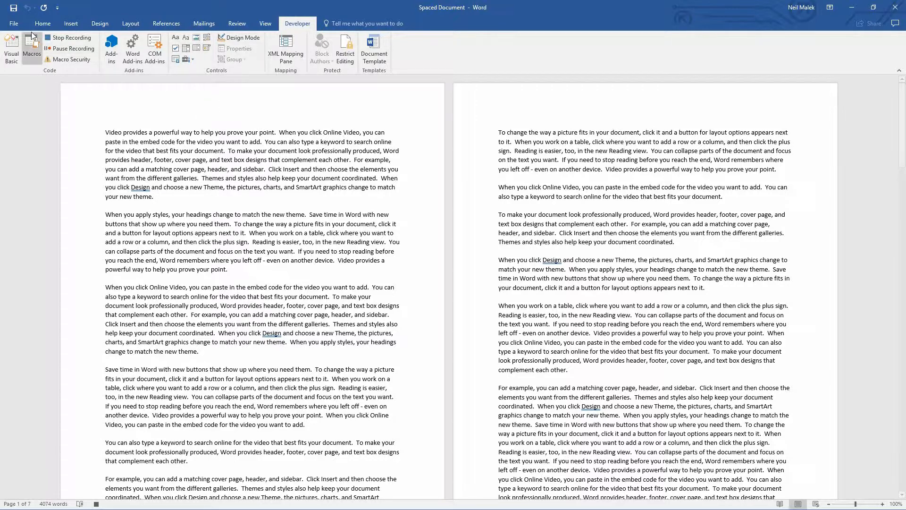
click(42, 22)
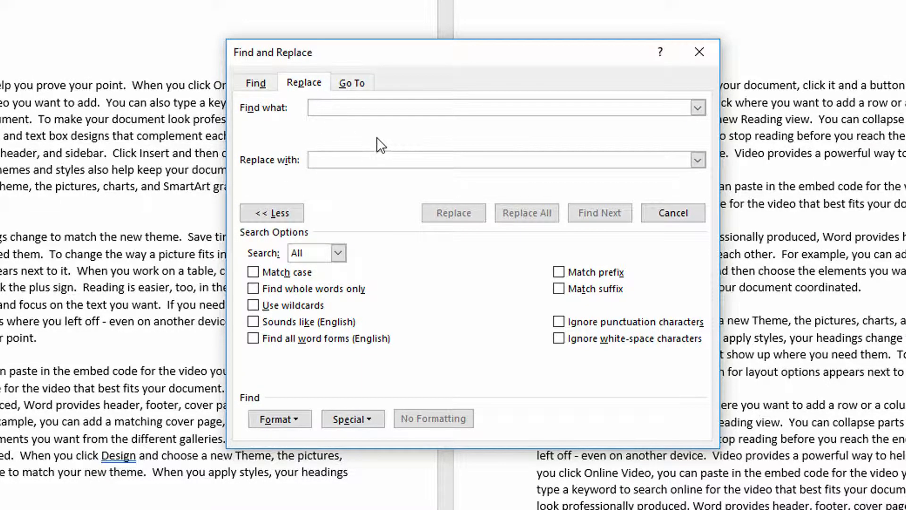
Step: Replace every period with two spaces by a period with one space, 229 replacements
text(.)
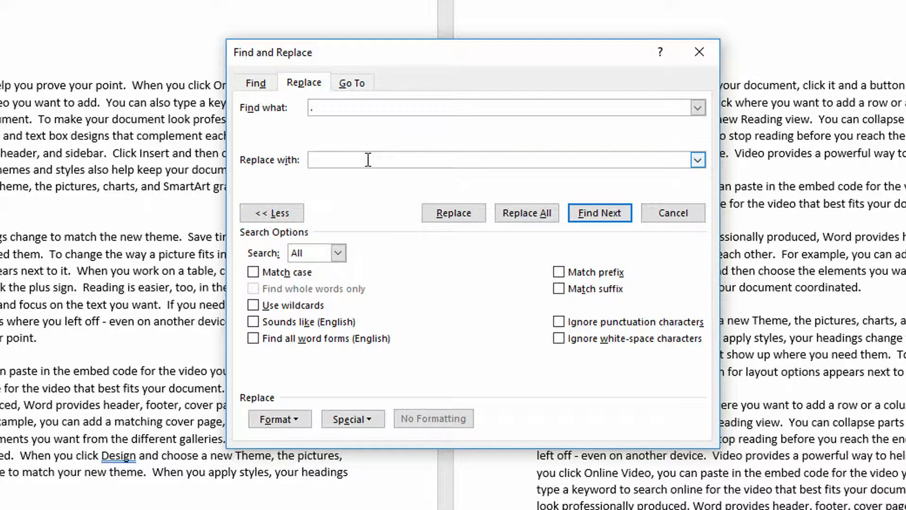
text(.)
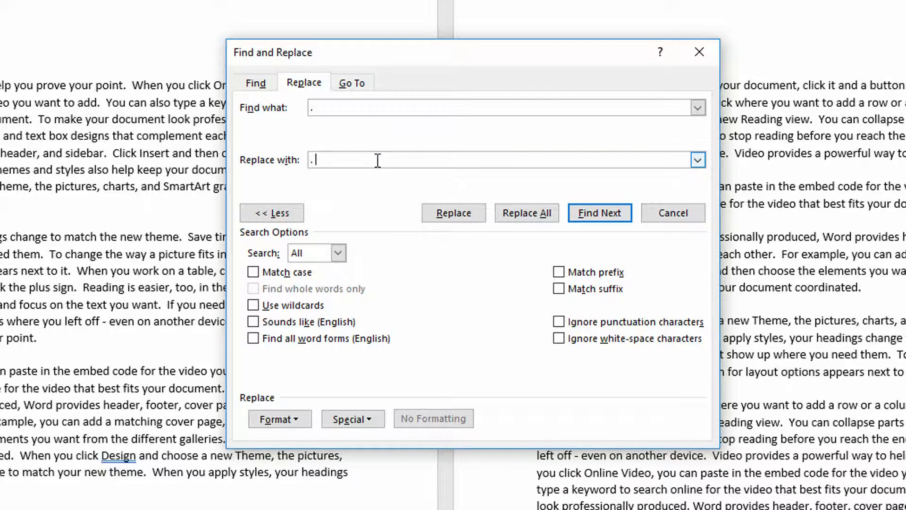
click(526, 212)
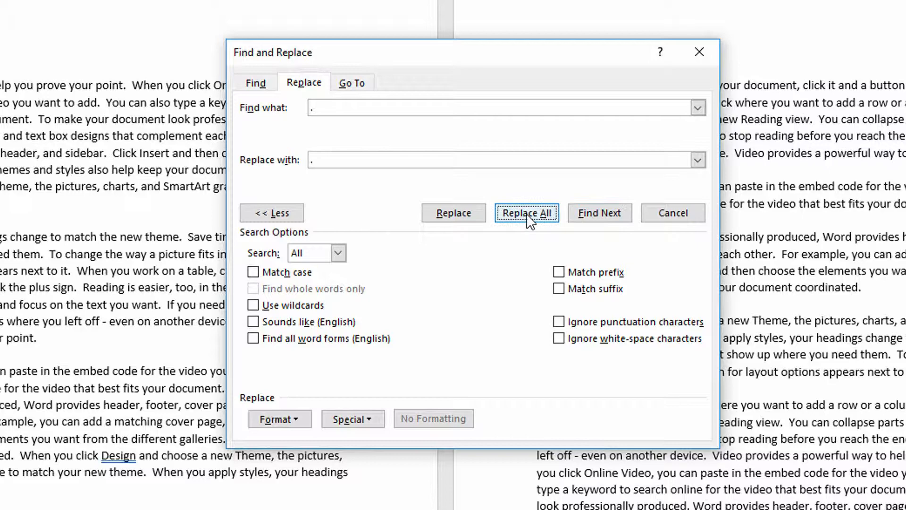
click(527, 213)
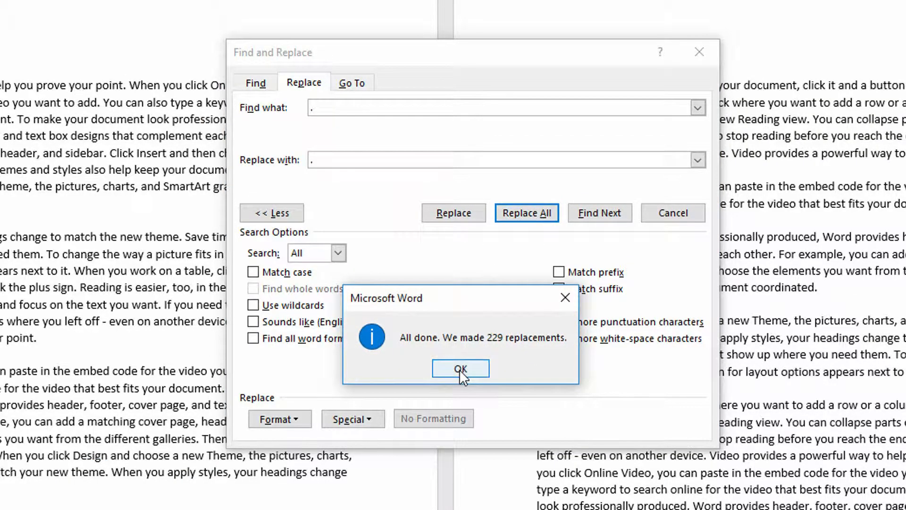
click(461, 368)
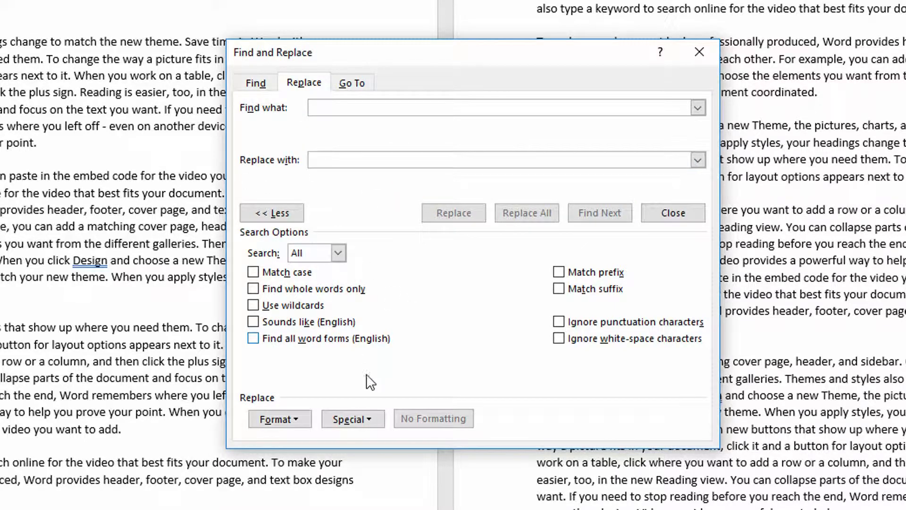
Step: Replace all ^p^p with ^p to remove blank lines, 32 replacements, and close Find and Replace
click(352, 418)
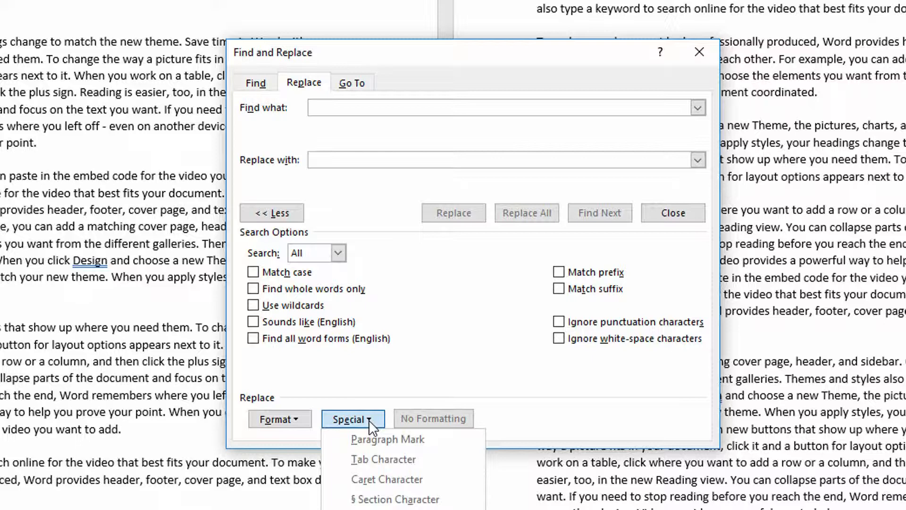
click(387, 438)
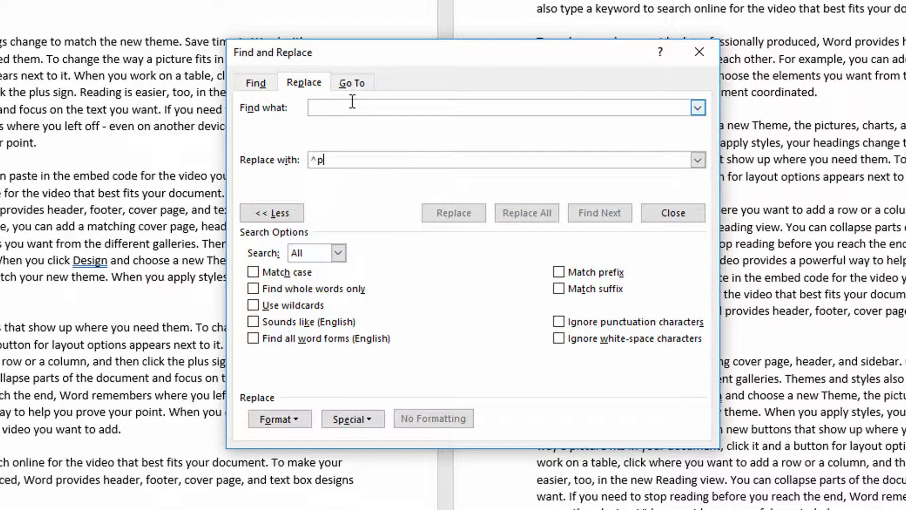
click(352, 418)
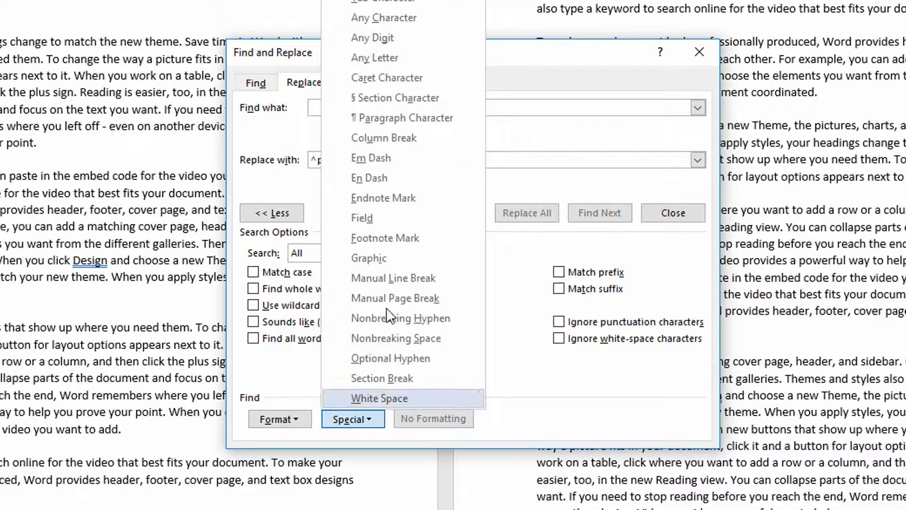
click(407, 117)
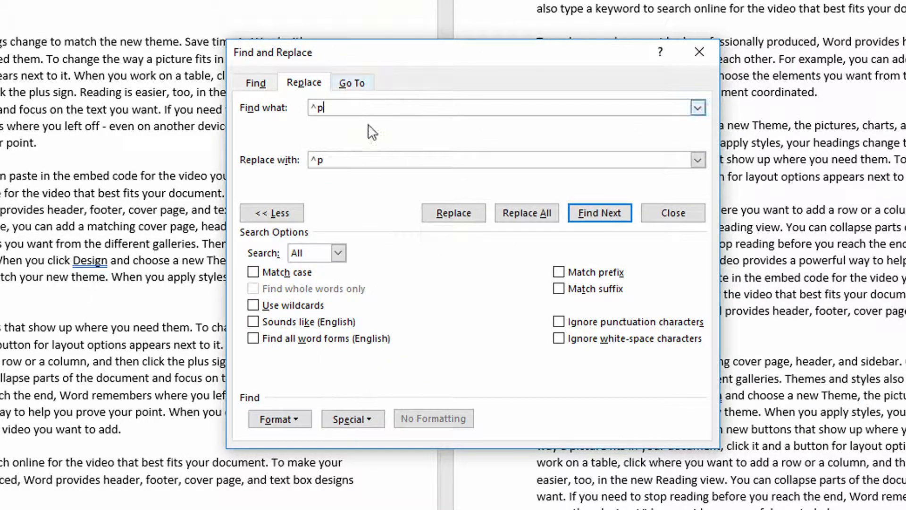
text(^p)
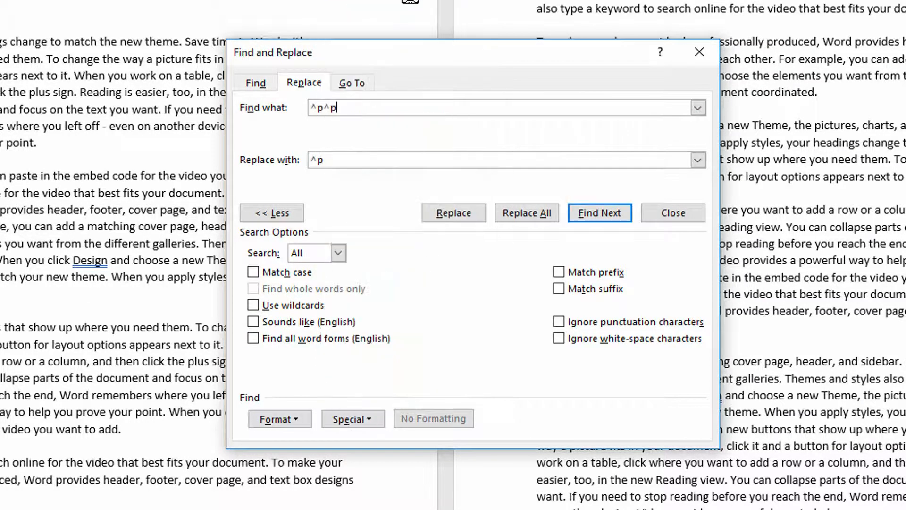
mouse_move(337, 130)
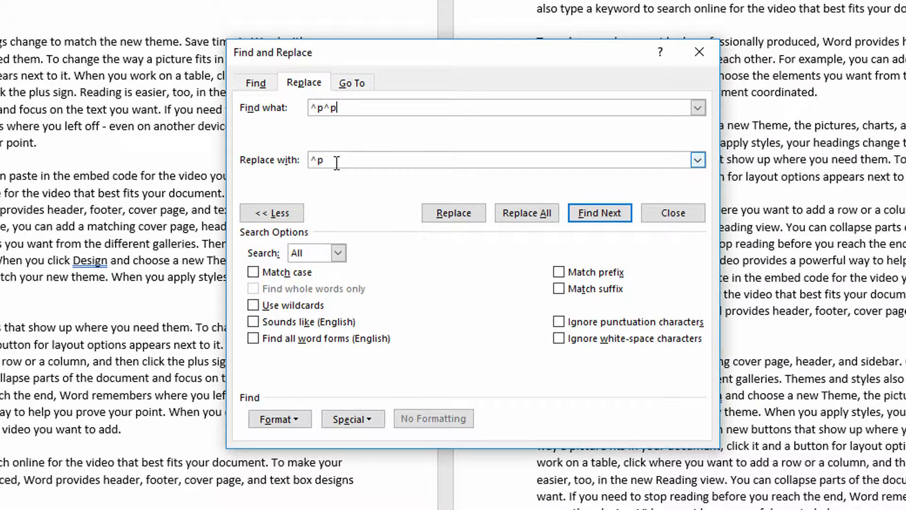
click(526, 213)
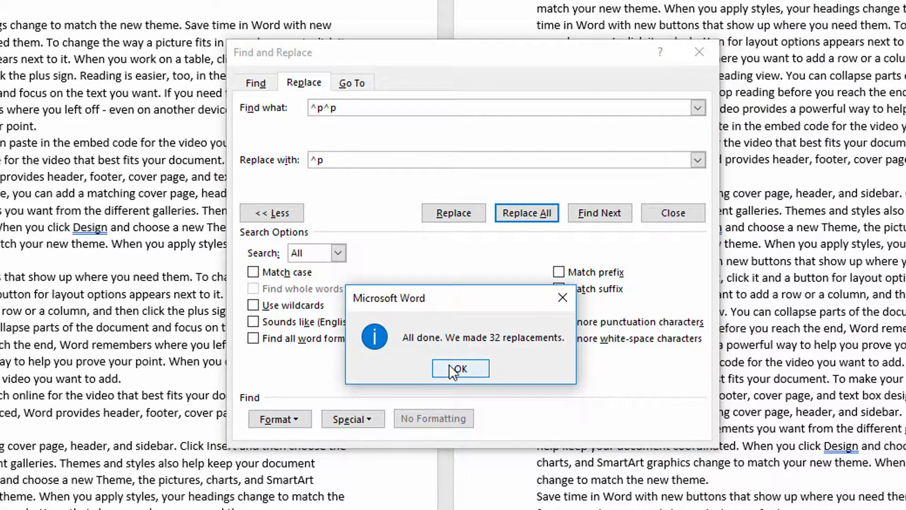
click(460, 368)
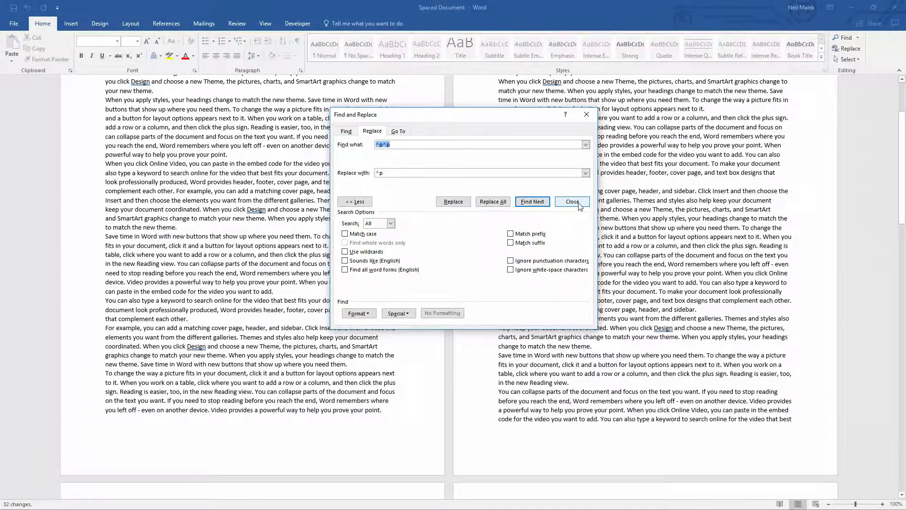
click(571, 201)
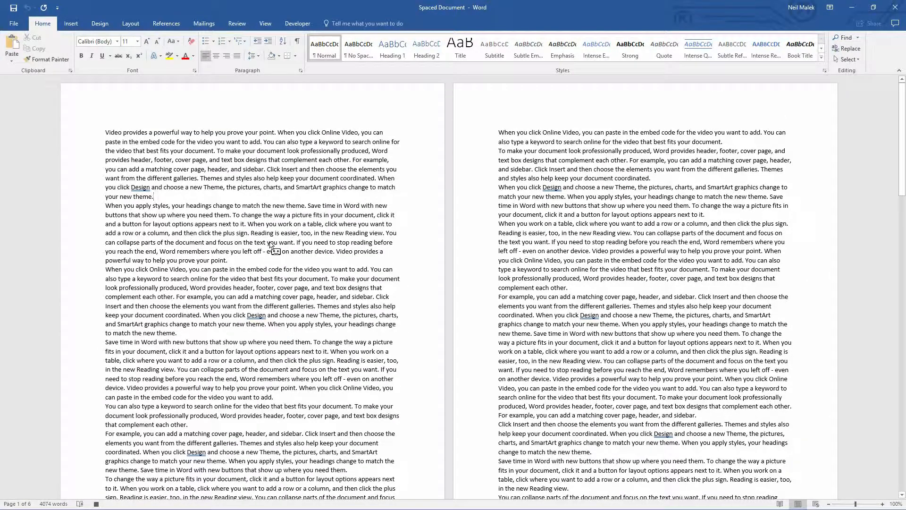
mouse_move(298, 23)
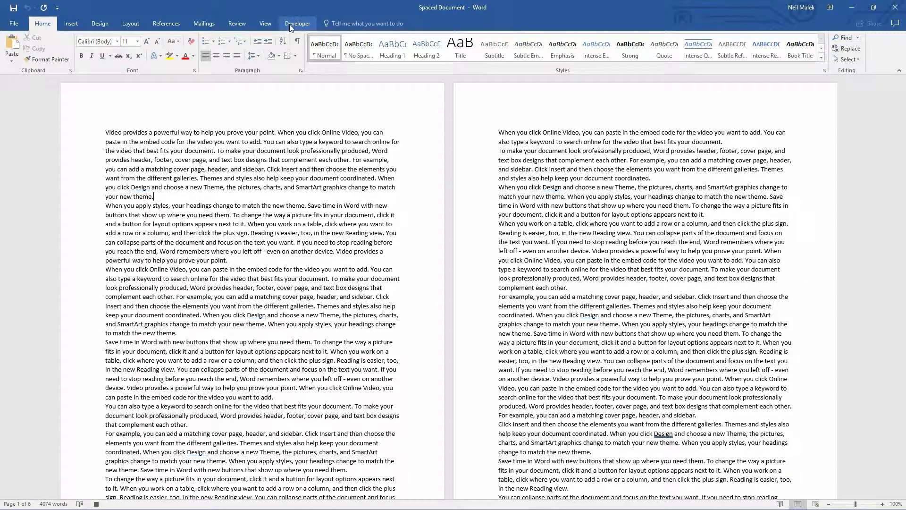
Step: Stop recording the RemoveSpacing macro and return to the Home formatting tools
click(297, 23)
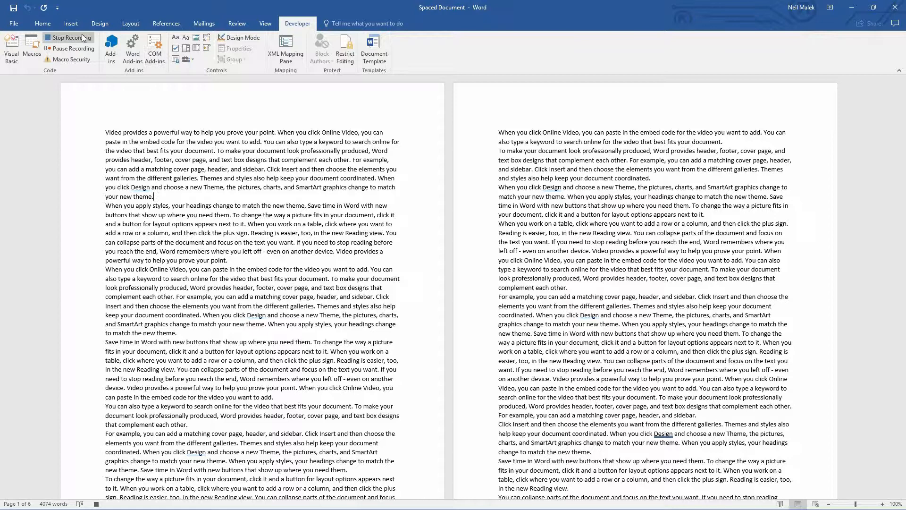
click(68, 37)
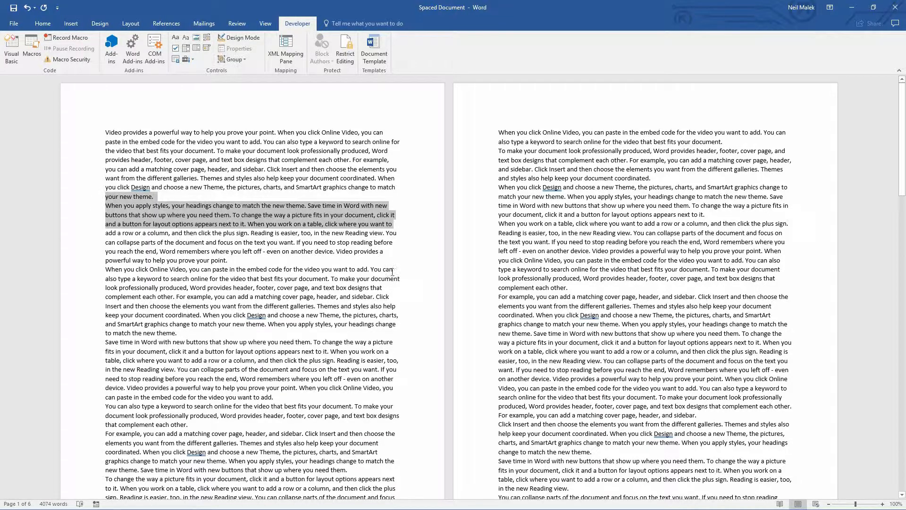
click(233, 205)
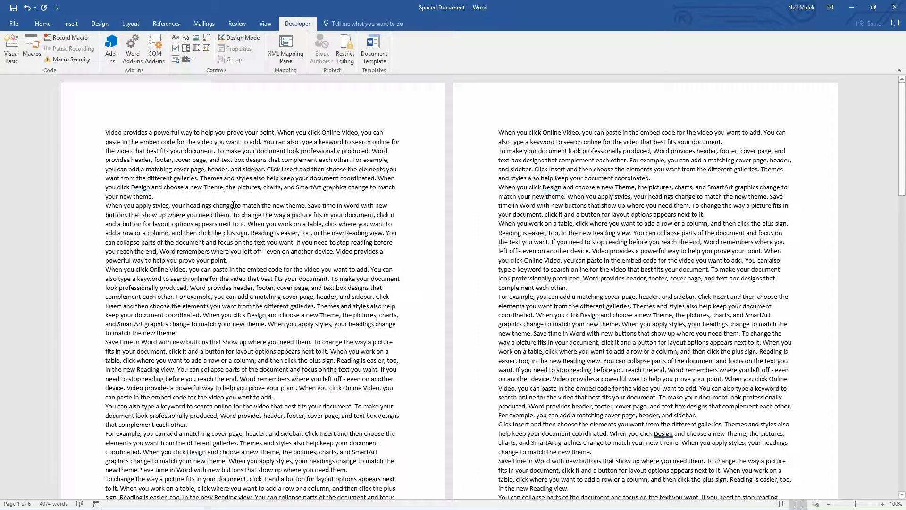
mouse_move(42, 23)
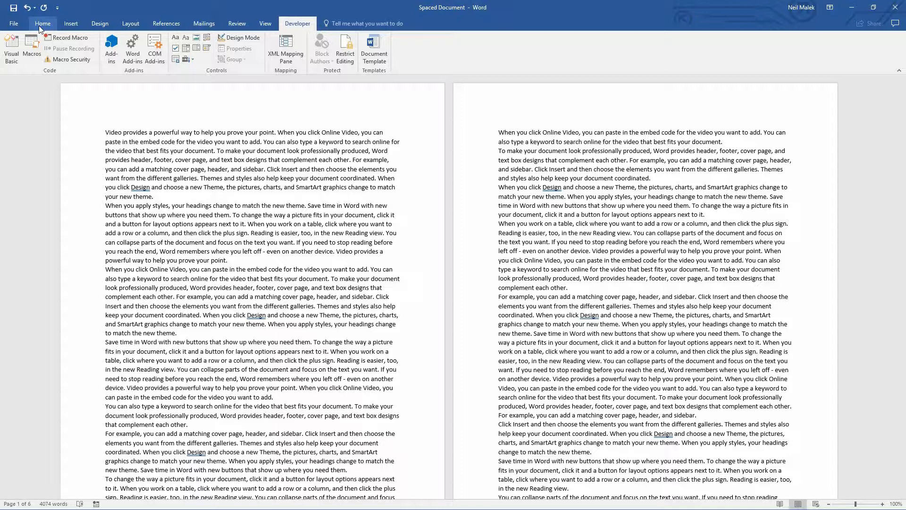
click(42, 23)
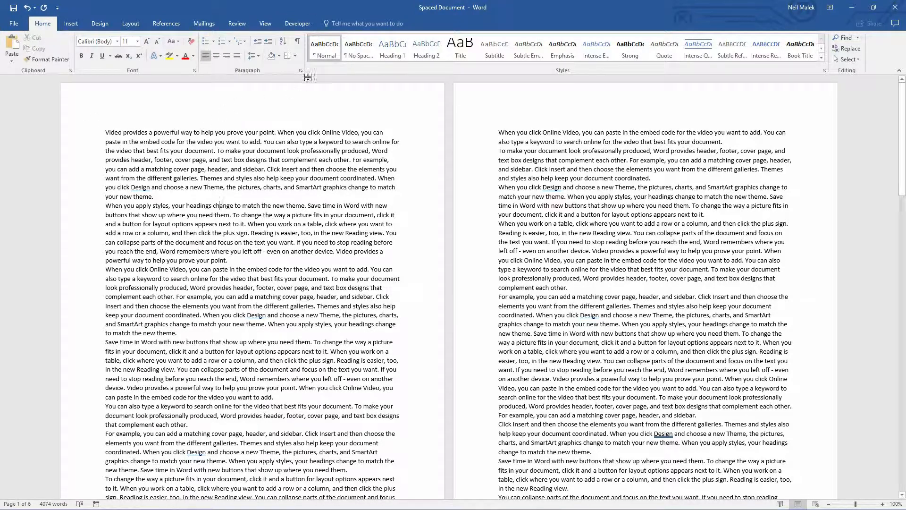
Step: Modify the Normal style's paragraph settings to 12 pt spacing after
right_click(323, 47)
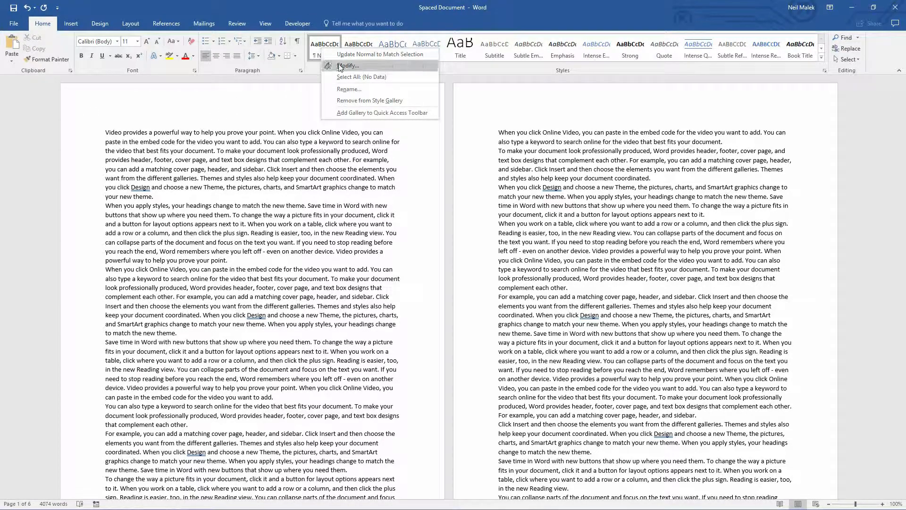
click(349, 65)
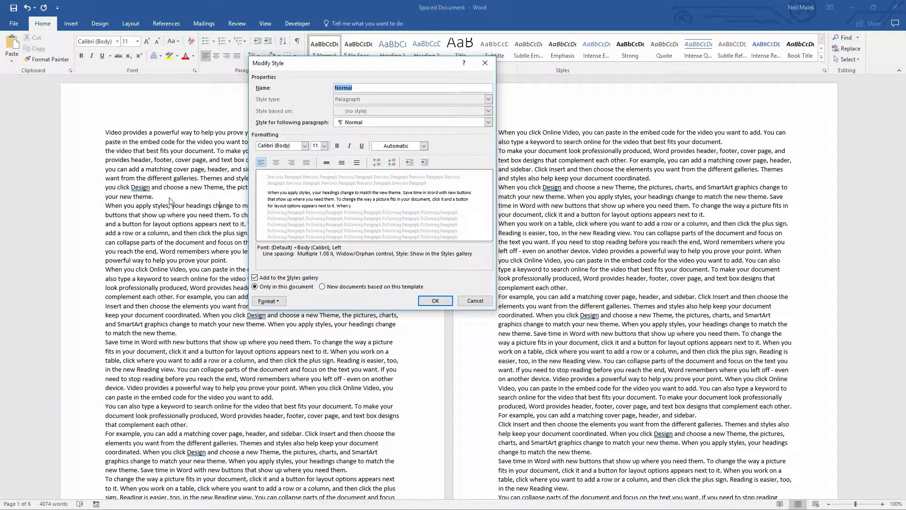
mouse_move(225, 209)
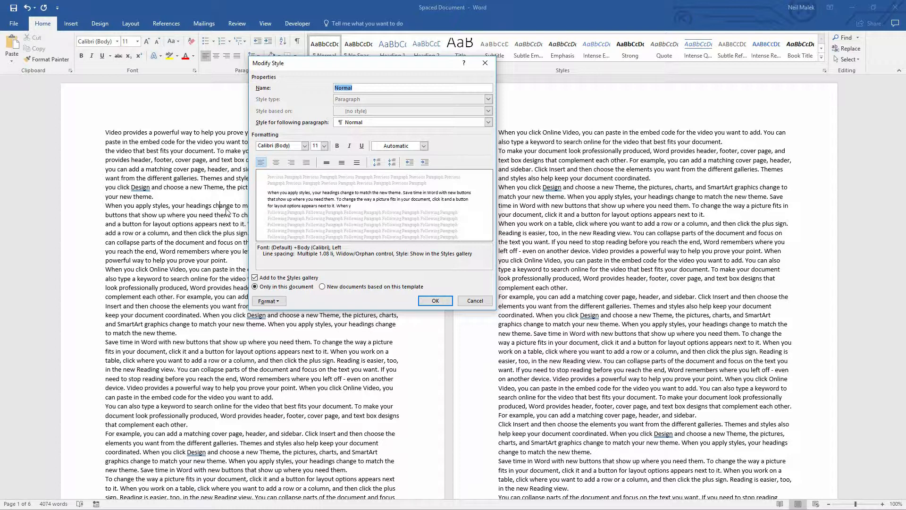
click(267, 300)
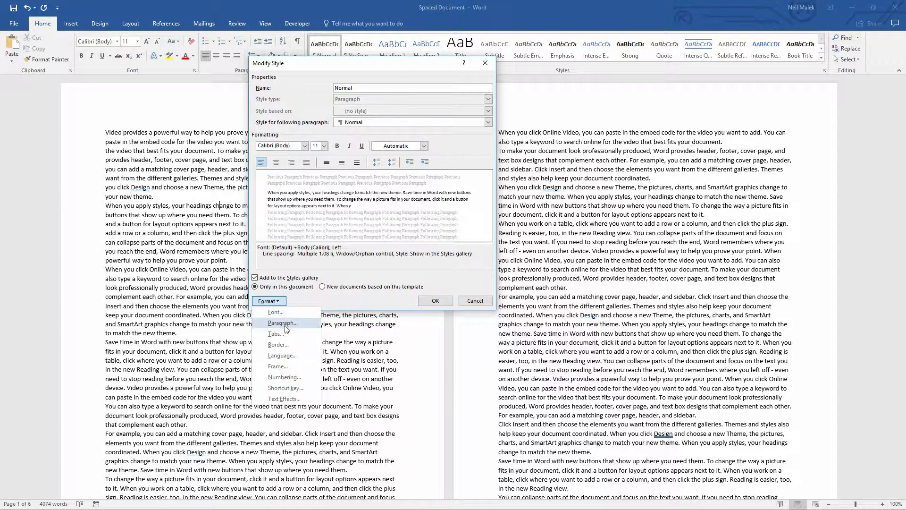
click(282, 322)
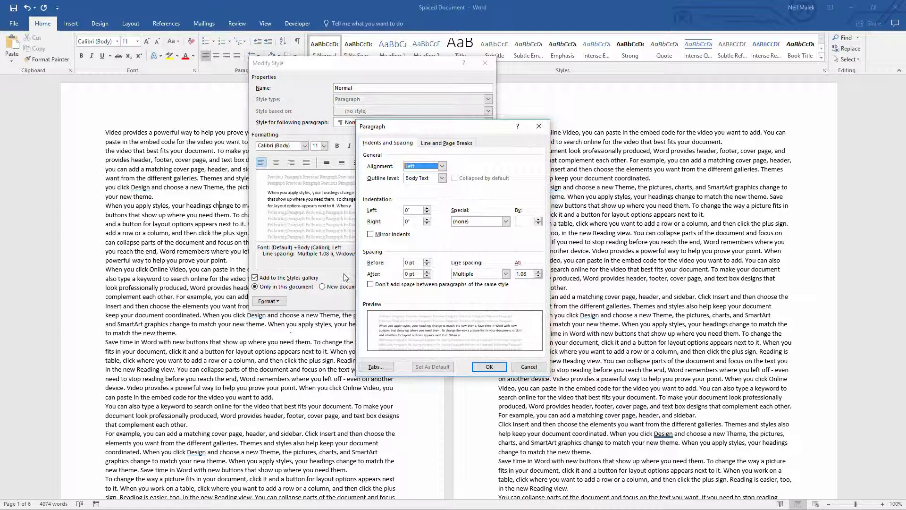
mouse_move(416, 280)
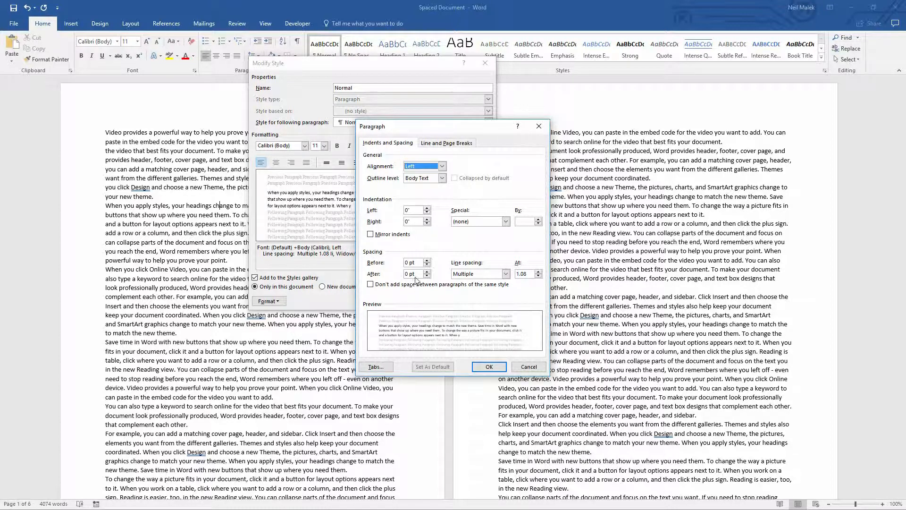
click(427, 273)
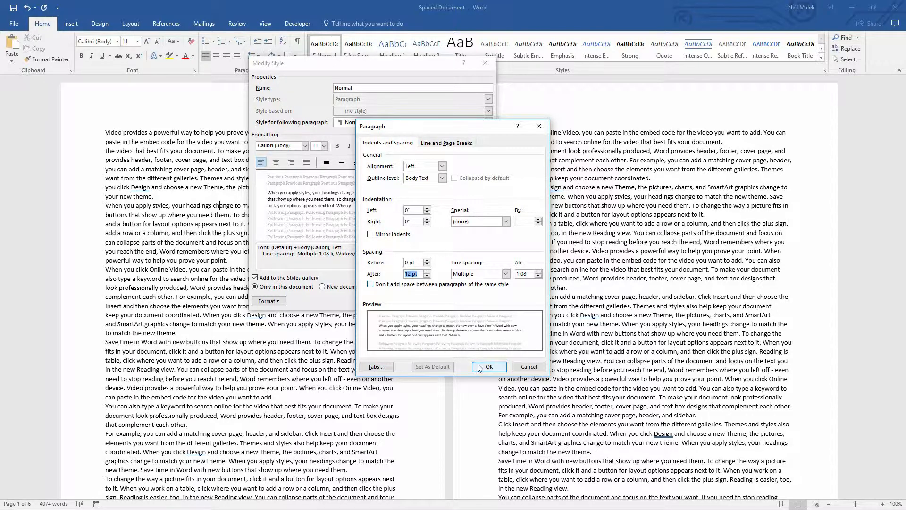
click(488, 366)
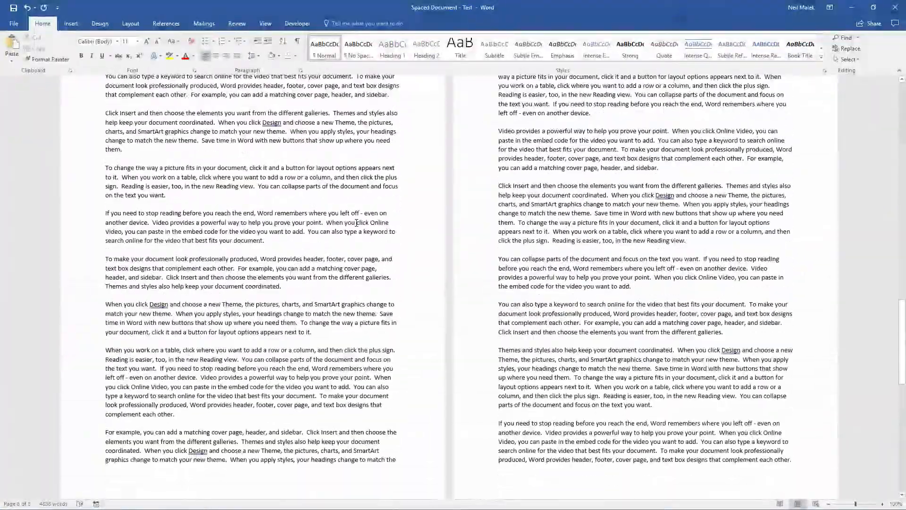
Step: Scroll to the top of the Test document and show the Developer tools
scroll(down, 3)
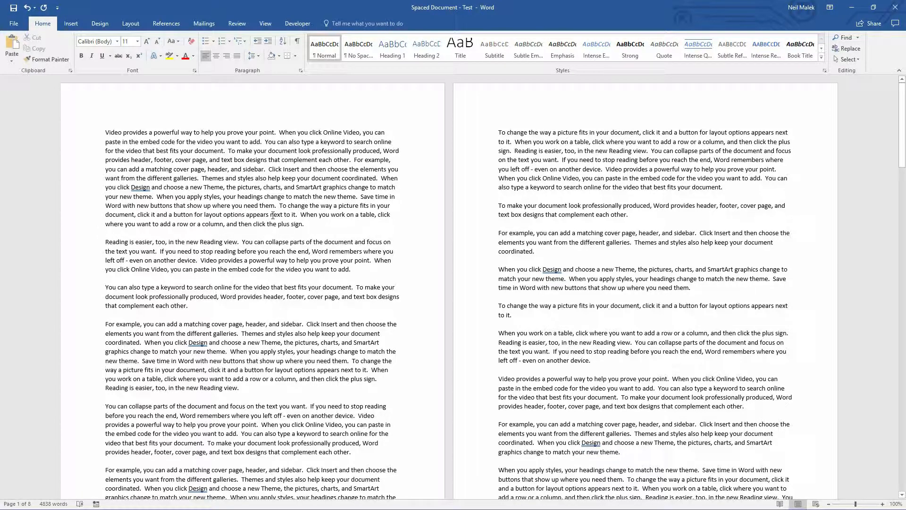
click(297, 23)
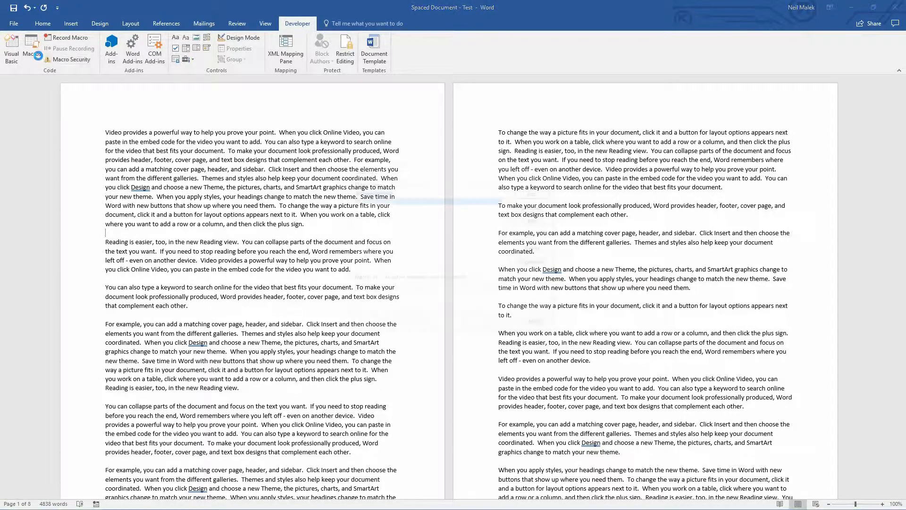
Step: Run the RemoveSpacing macro from the Macros list on the Test document
click(32, 46)
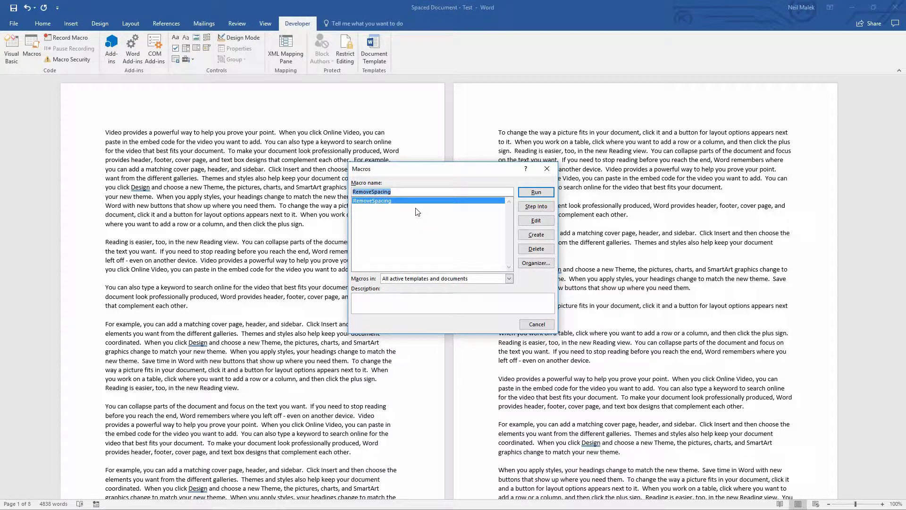
mouse_move(532, 198)
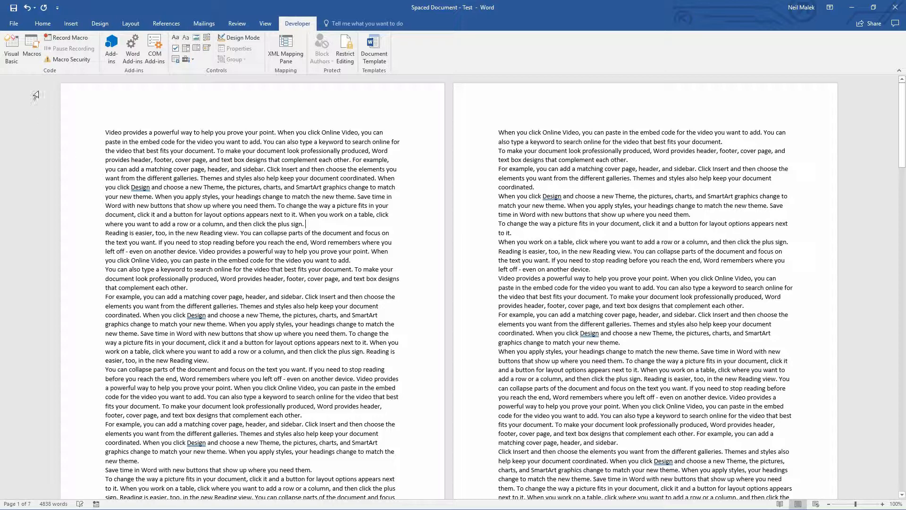
click(42, 22)
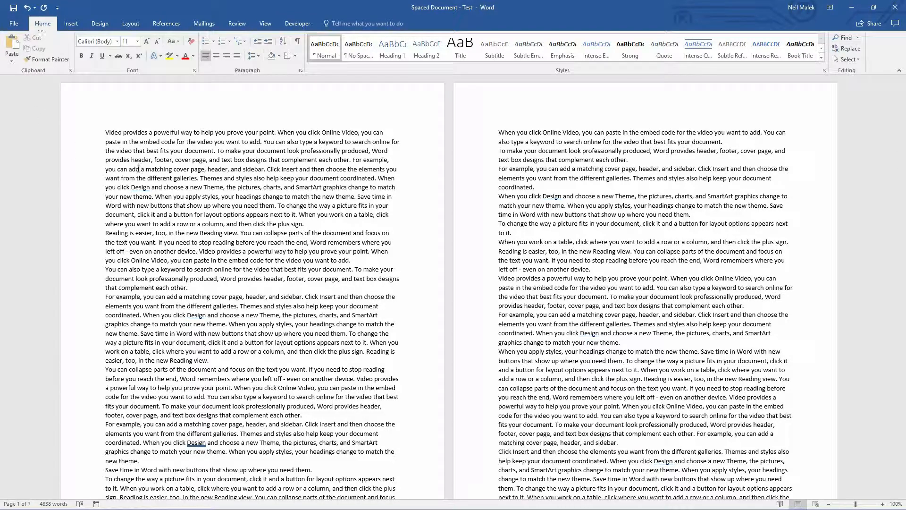
Step: Modify the Normal style to add 12 pt spacing after each paragraph
right_click(323, 45)
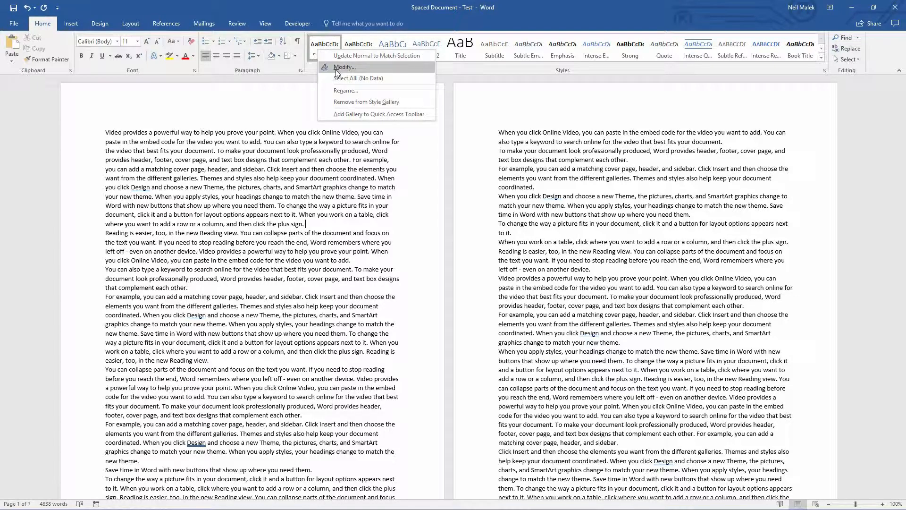
click(345, 67)
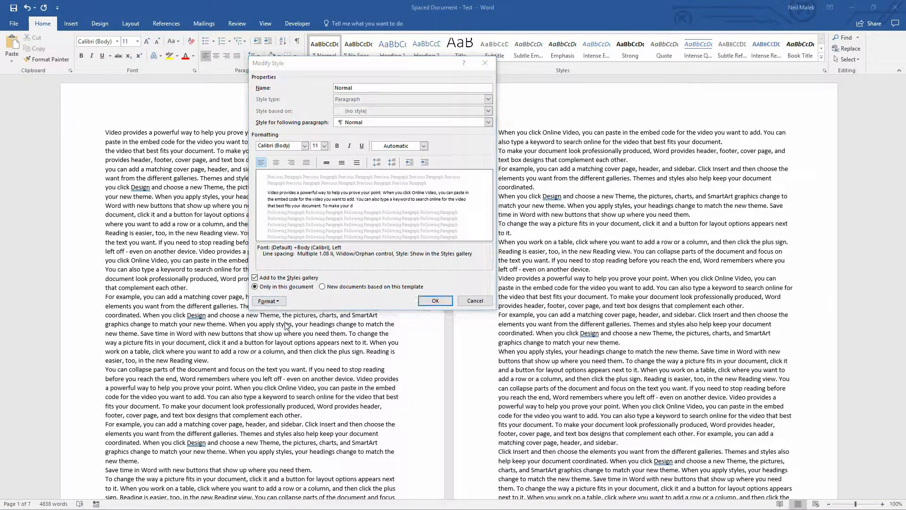
click(266, 300)
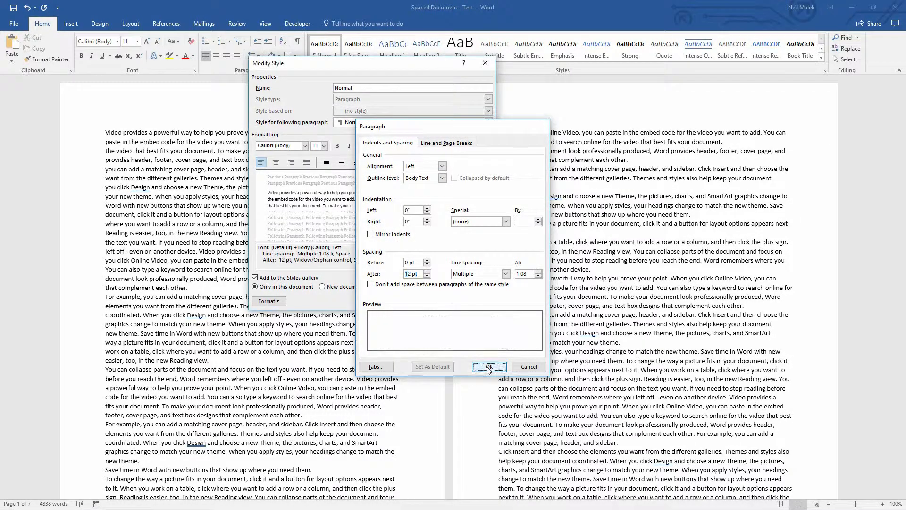
click(488, 367)
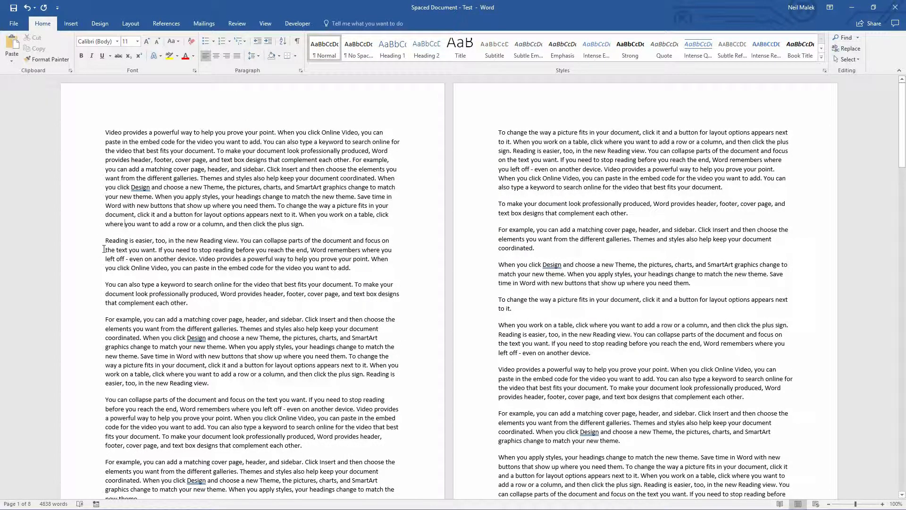
Step: Show the Developer tools and view the RemoveSpacing macro code in the VBA editor
click(297, 22)
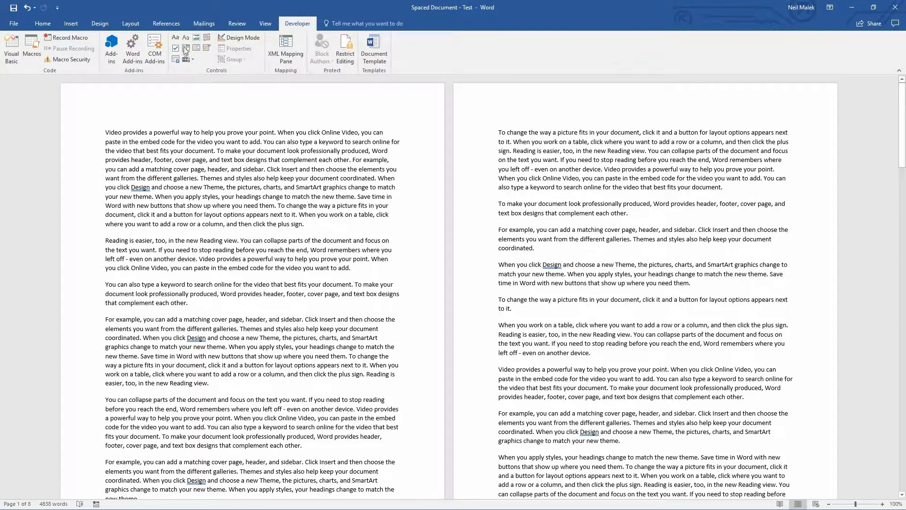
mouse_move(305, 31)
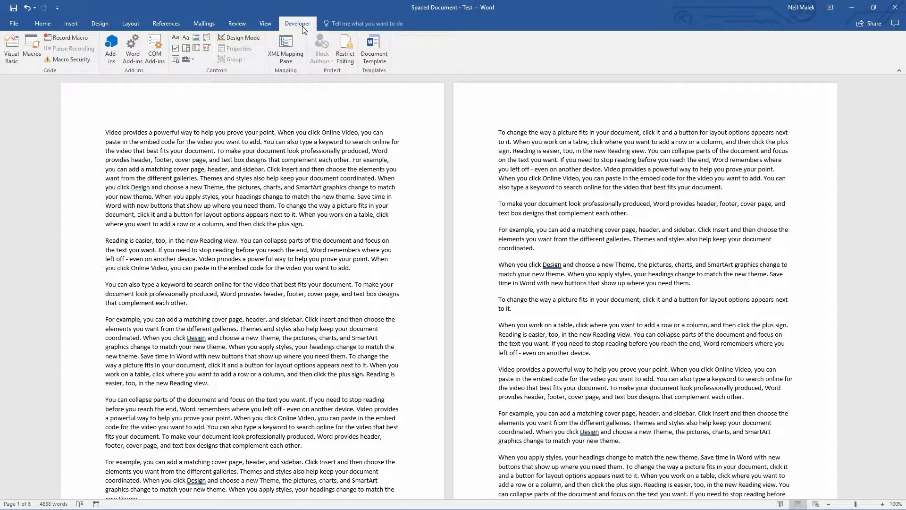
mouse_move(29, 81)
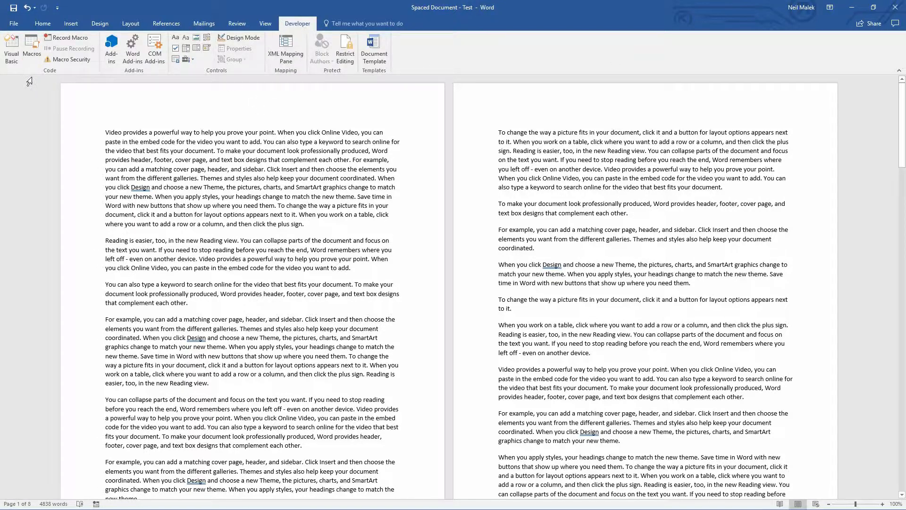
mouse_move(10, 47)
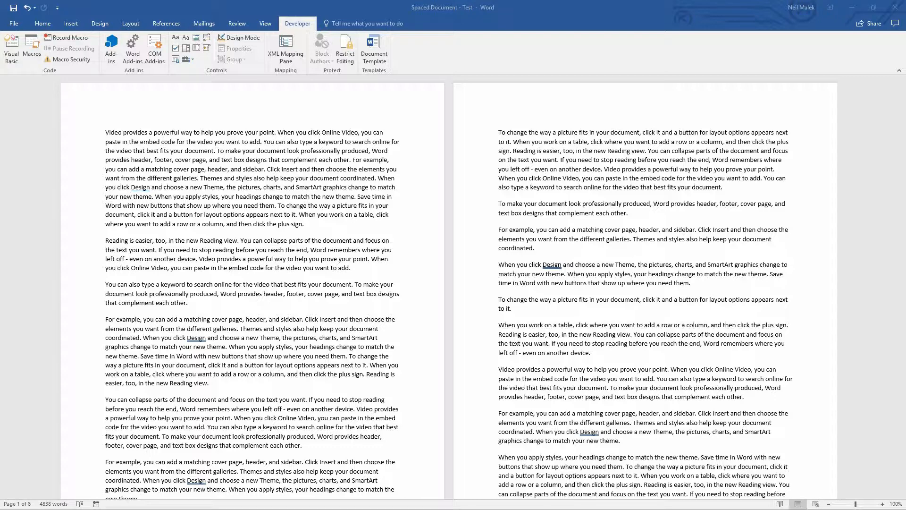
click(11, 48)
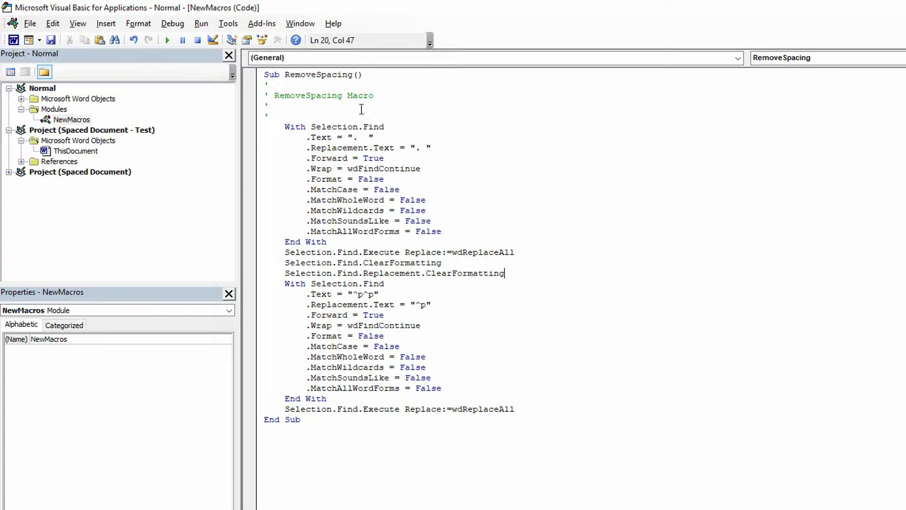
mouse_move(357, 330)
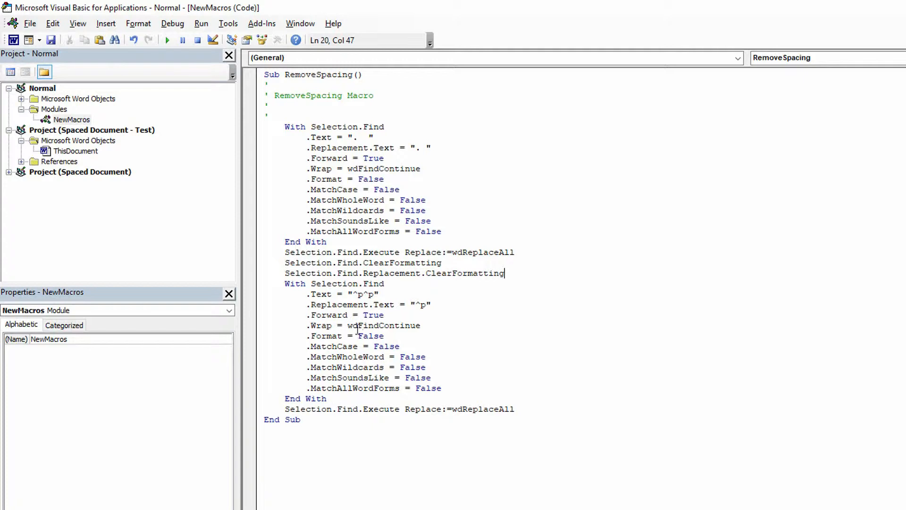